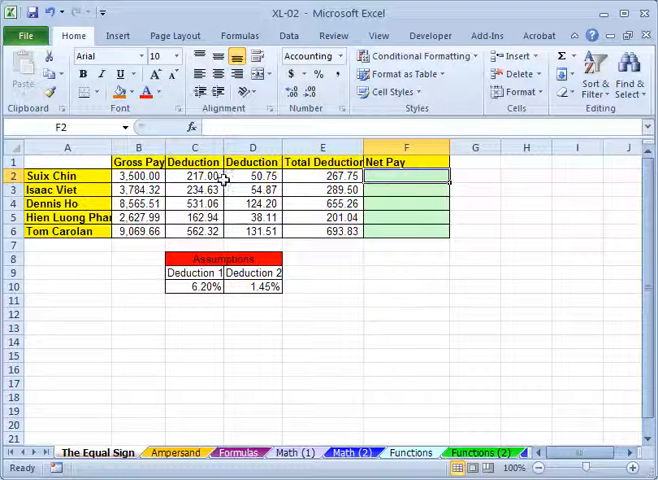
mouse_move(308, 180)
type("=")
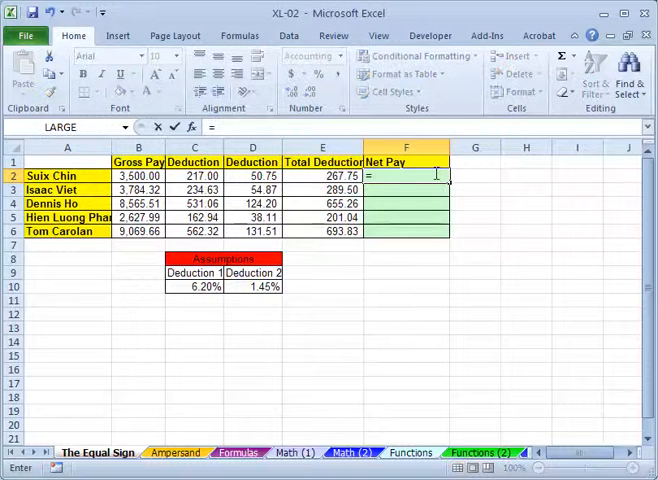
type("b2")
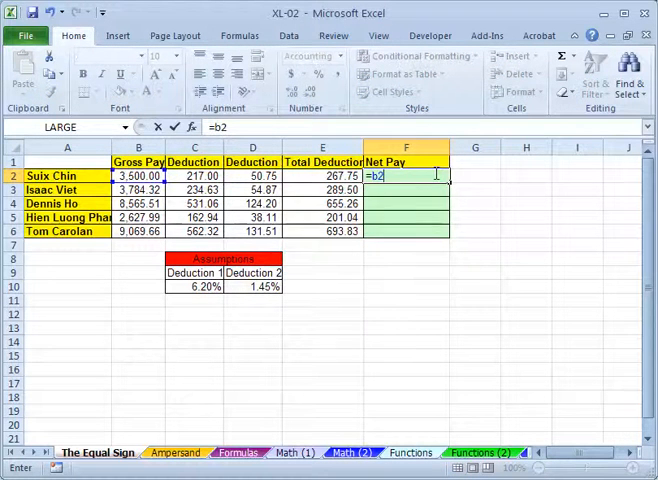
type("-e2")
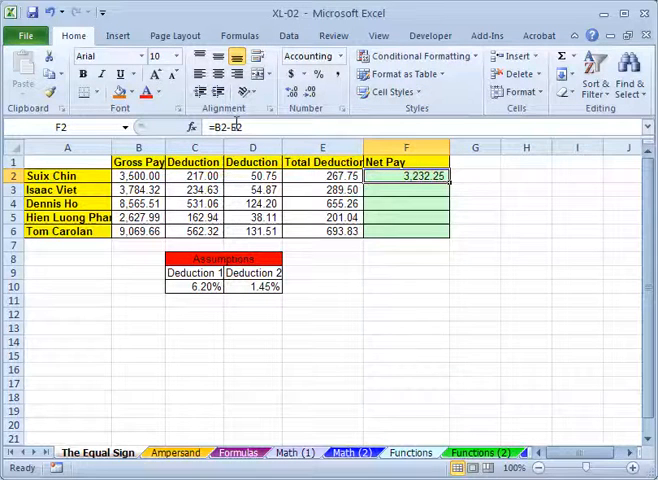
mouse_move(212, 128)
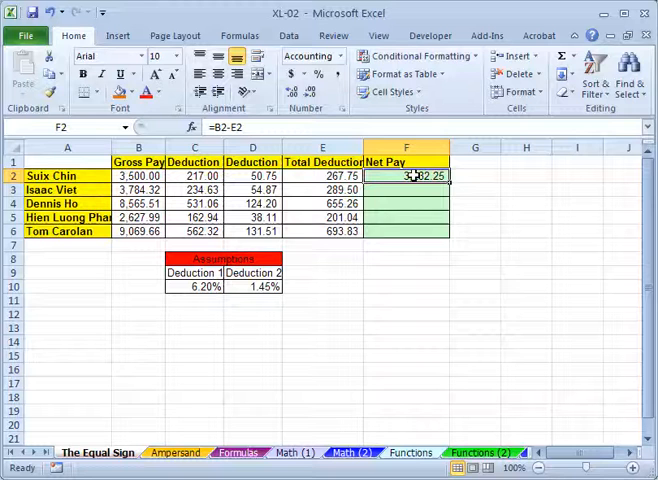
double_click(406, 176)
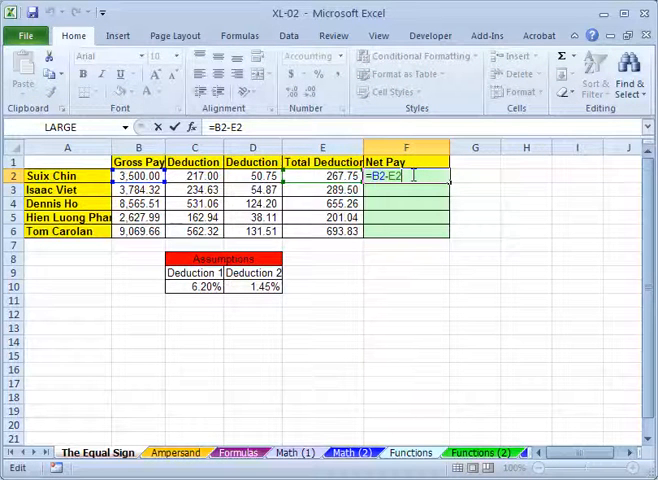
key("Backspace")
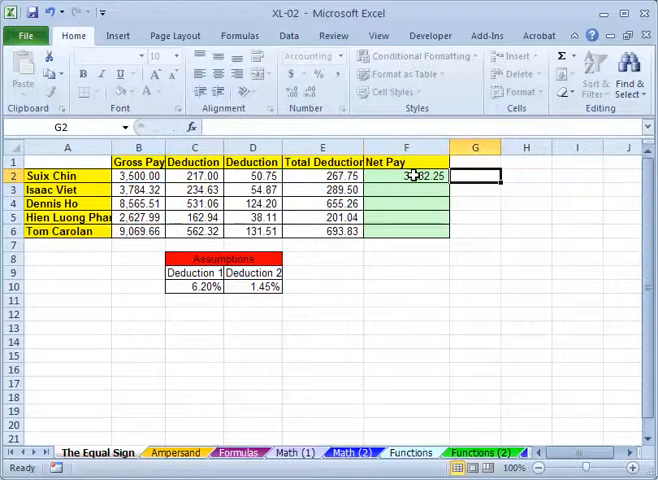
left_click(406, 176)
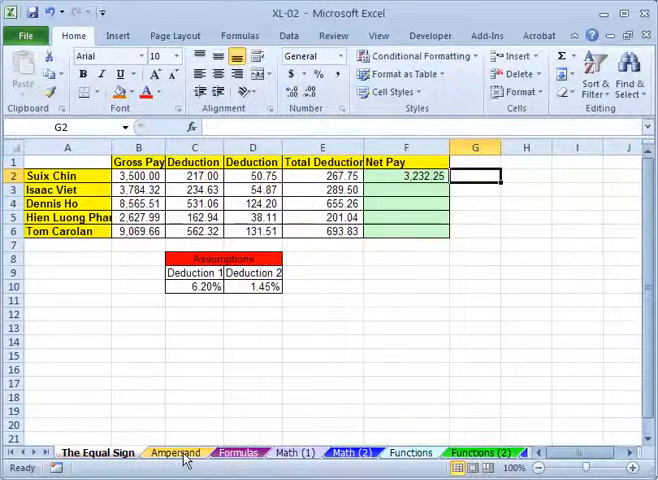
- Switch to the Ampersand sheet and start C3's formula referencing Bill's first name in A3
left_click(176, 452)
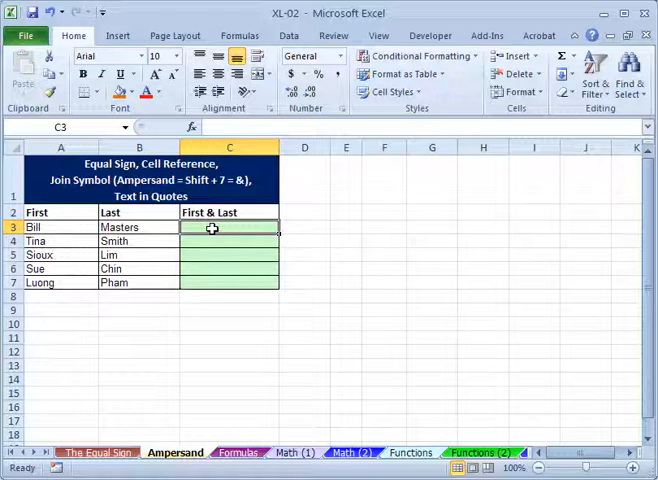
type("=")
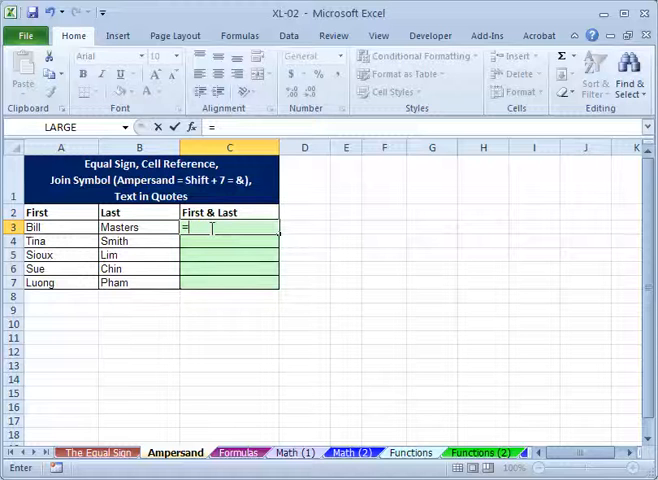
left_click(138, 226)
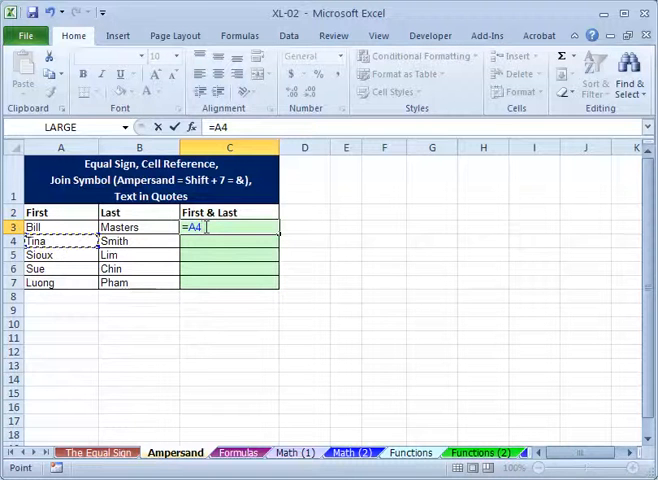
mouse_move(288, 228)
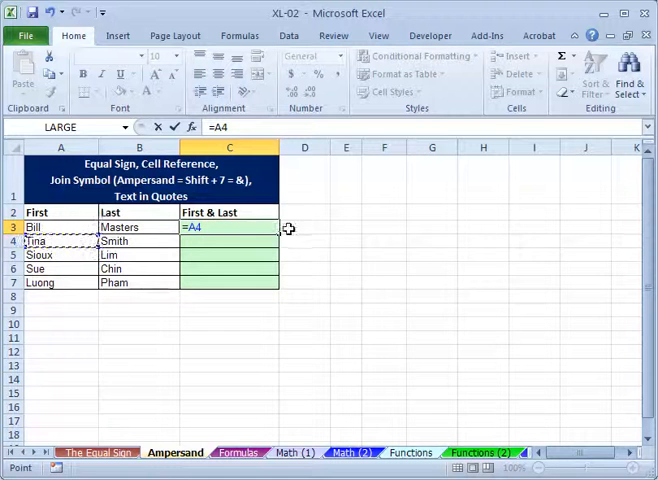
left_click(60, 256)
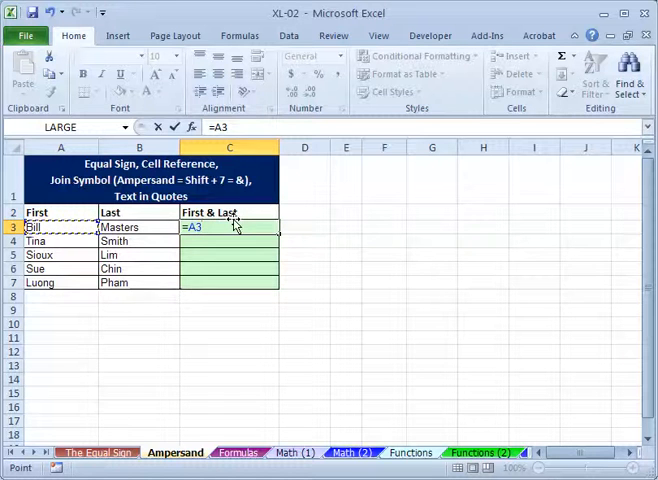
type("&")
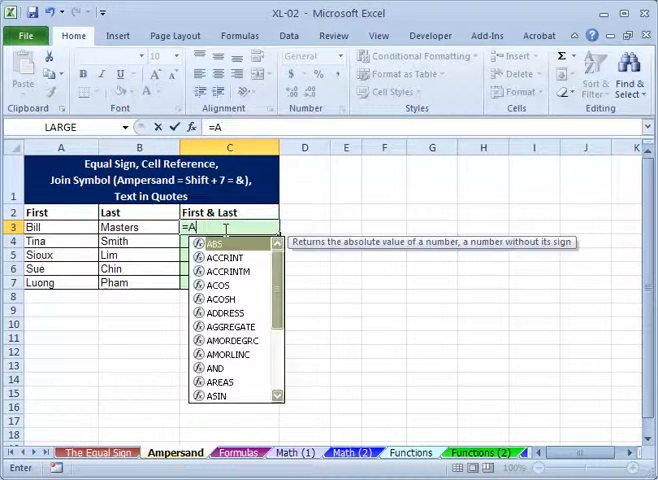
key("backspace")
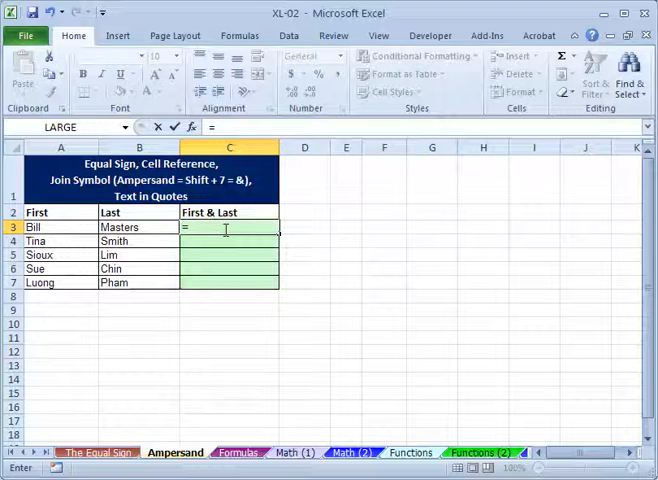
left_click(60, 228)
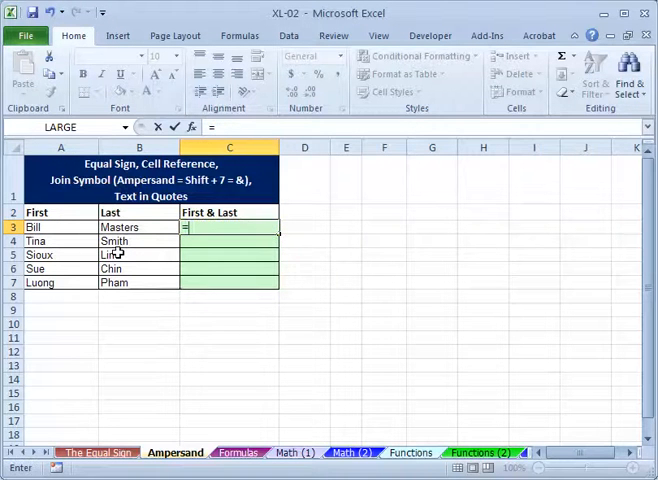
left_click(60, 228)
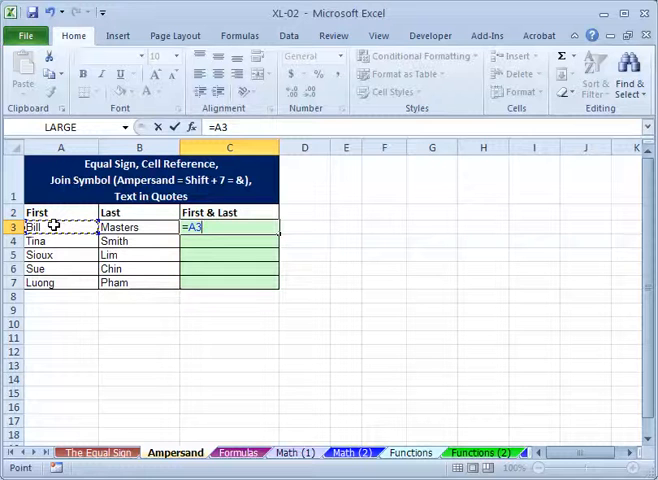
- Finish Bill's join with &, then build C4 as A4&" "&B4 to show Tina Smith
type("&")
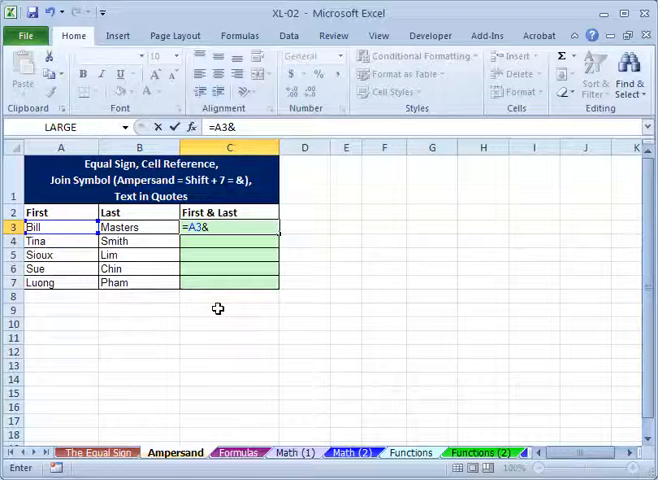
mouse_move(208, 276)
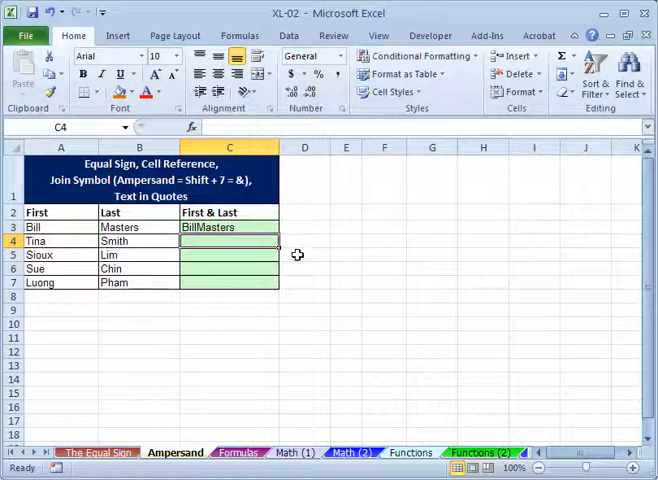
type("=")
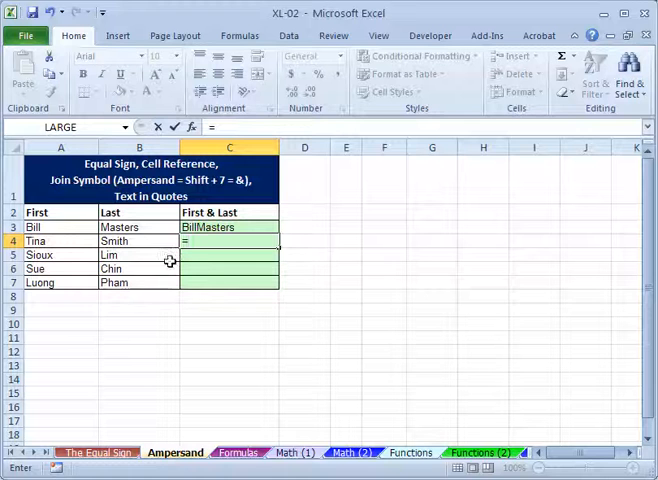
left_click(60, 240)
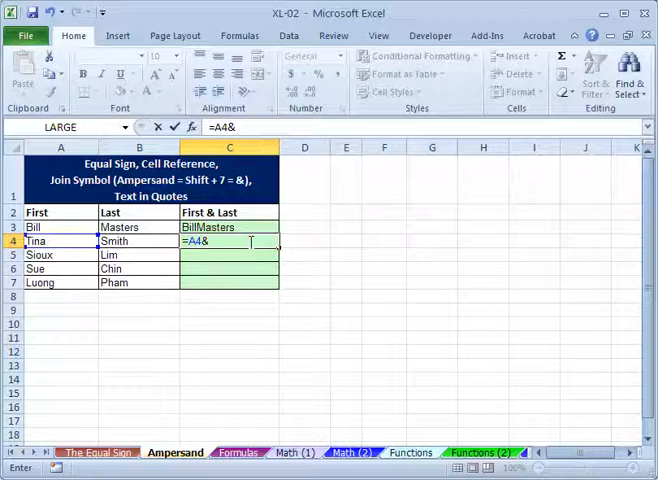
type("\"")
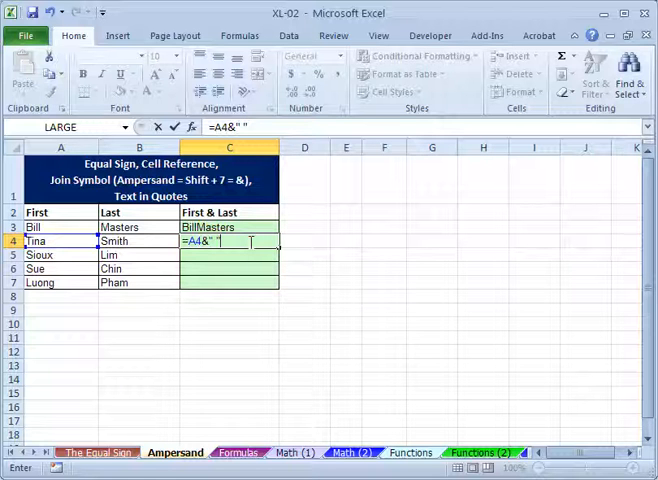
type("&")
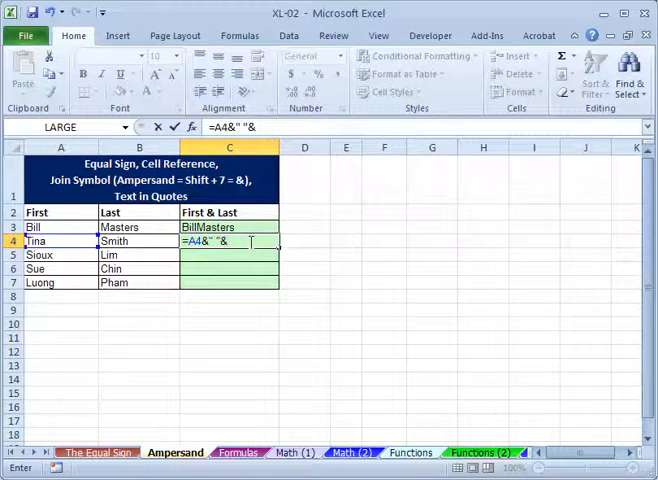
left_click(138, 240)
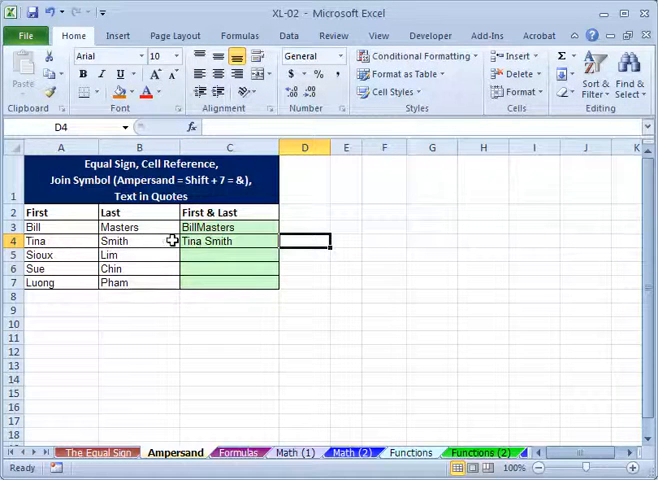
mouse_move(384, 390)
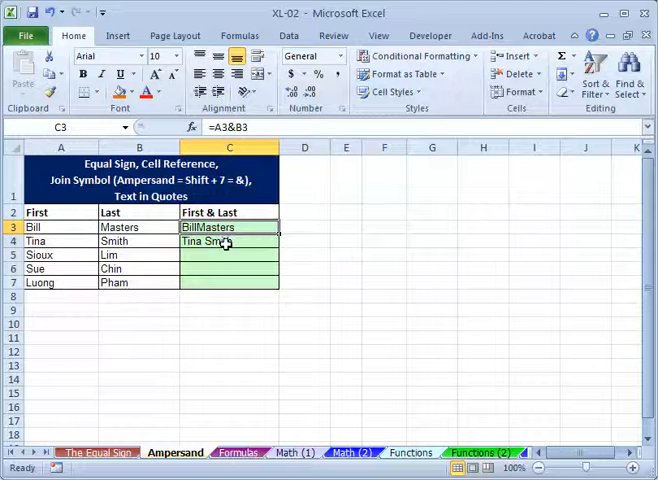
left_click(228, 240)
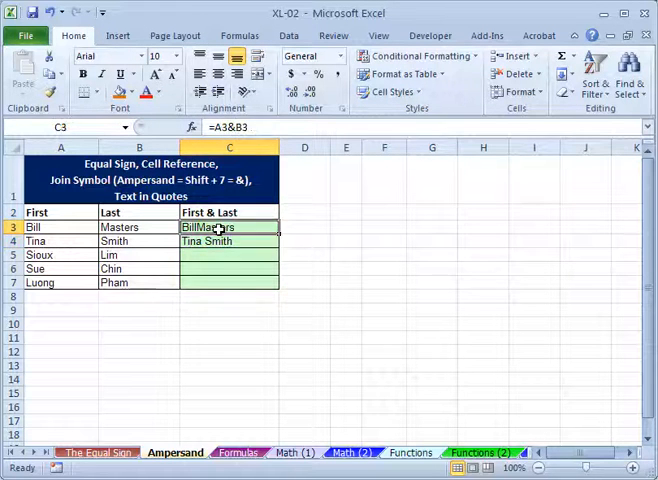
mouse_move(216, 240)
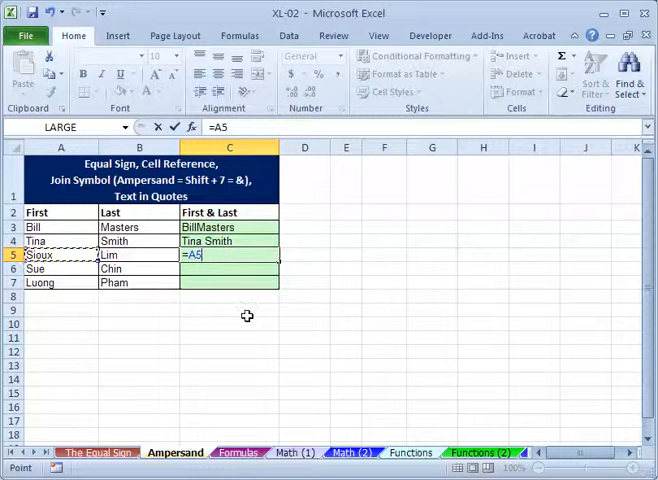
type("&")
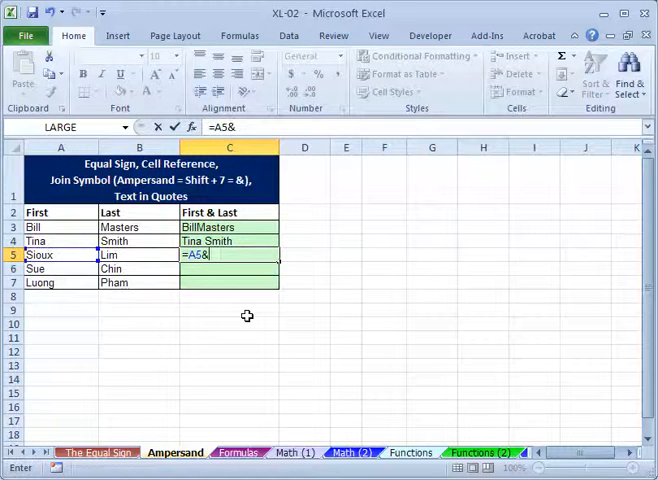
type("\" \"&")
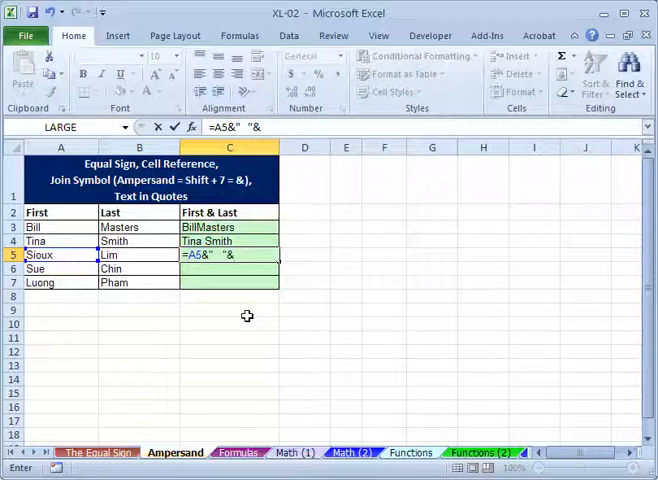
left_click(138, 256)
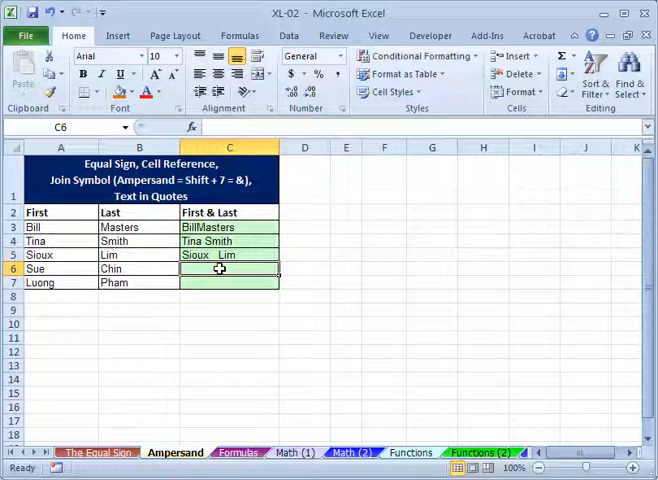
- Enter =A6&" H. "&B6 in C6 to show Sue H. Chin with the middle initial
type("=A6")
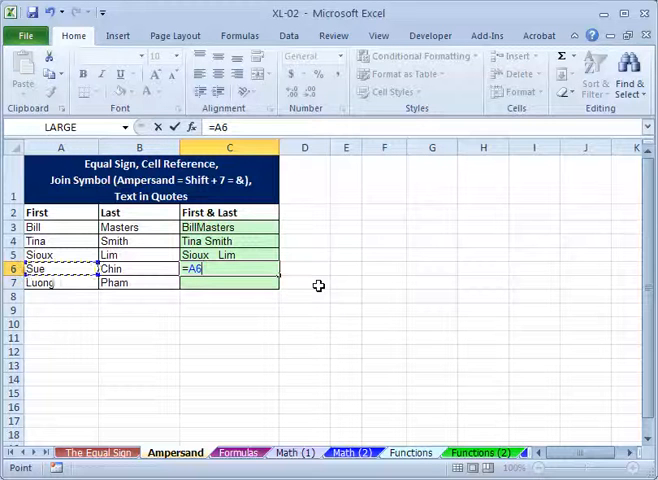
type("&")
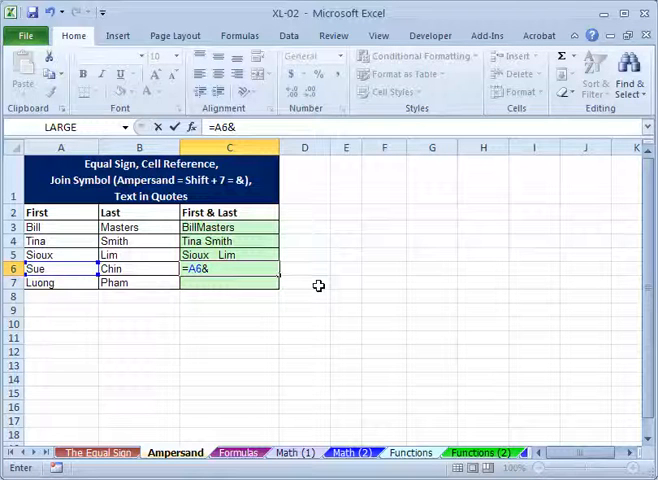
type("\"")
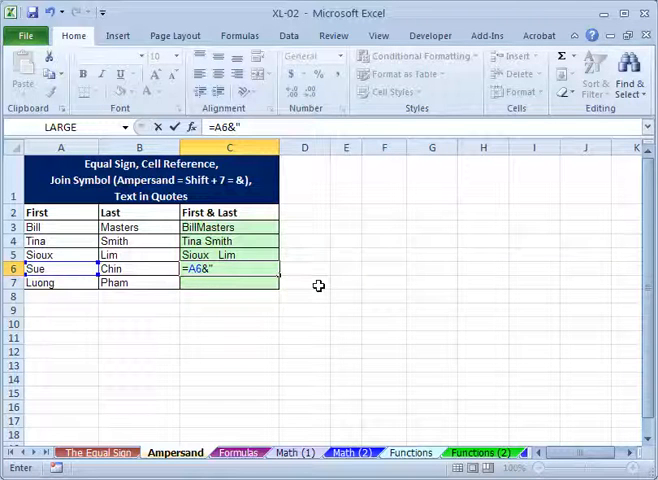
type("H.")
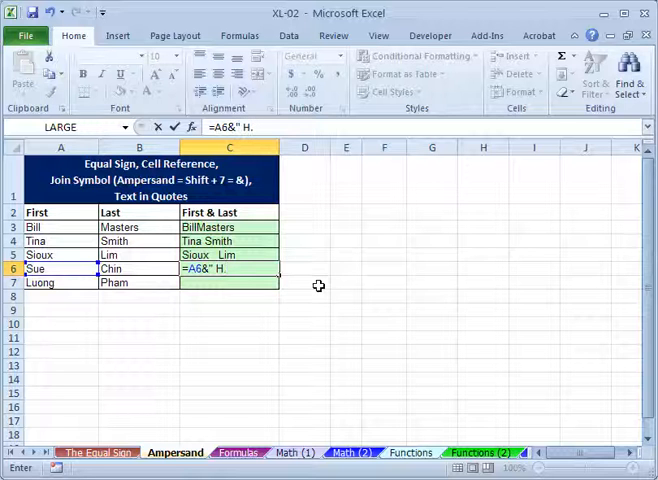
type("\"&")
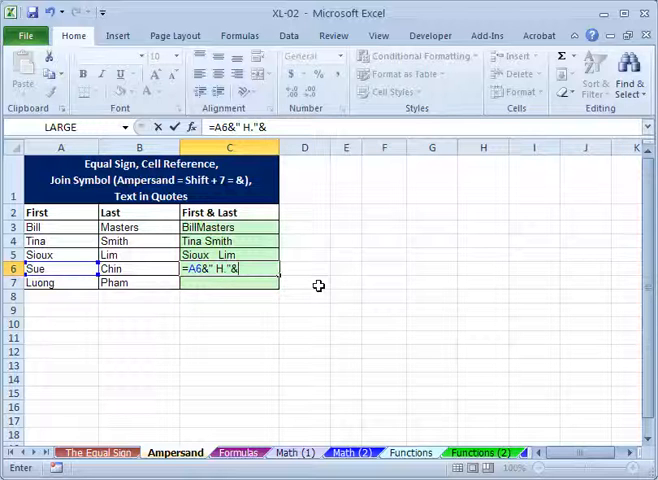
left_click(138, 268)
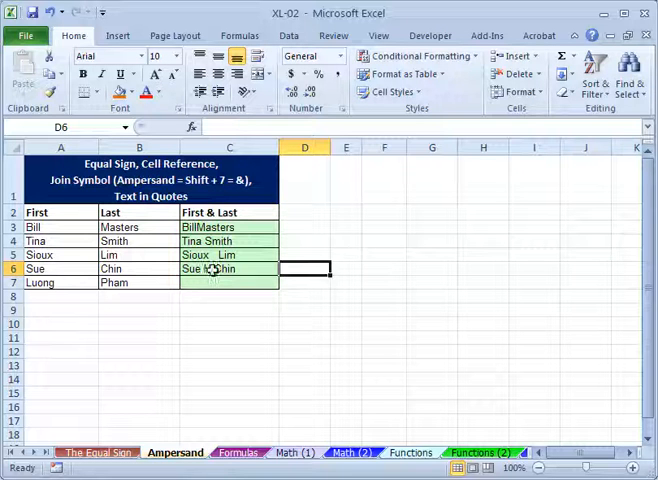
- Reopen C6's formula =A6&" H."&B6 for in-cell editing
left_click(228, 268)
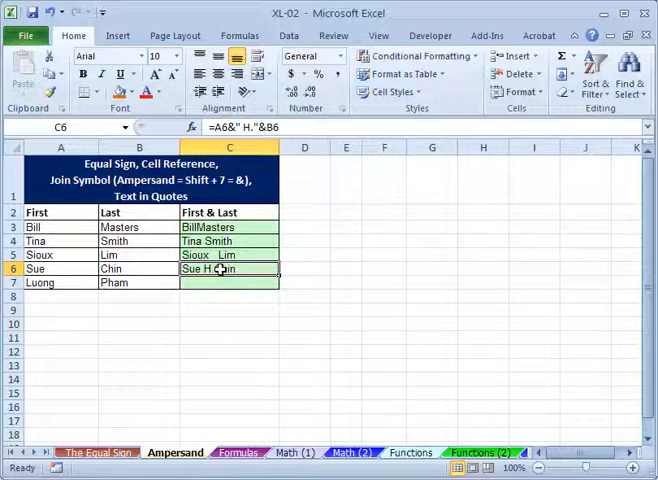
double_click(228, 268)
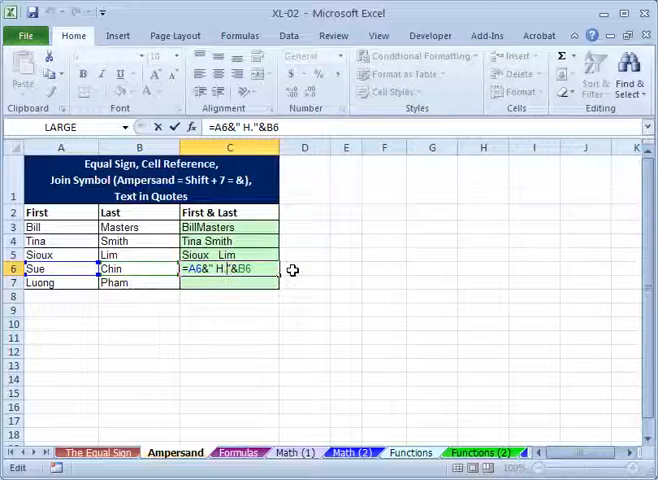